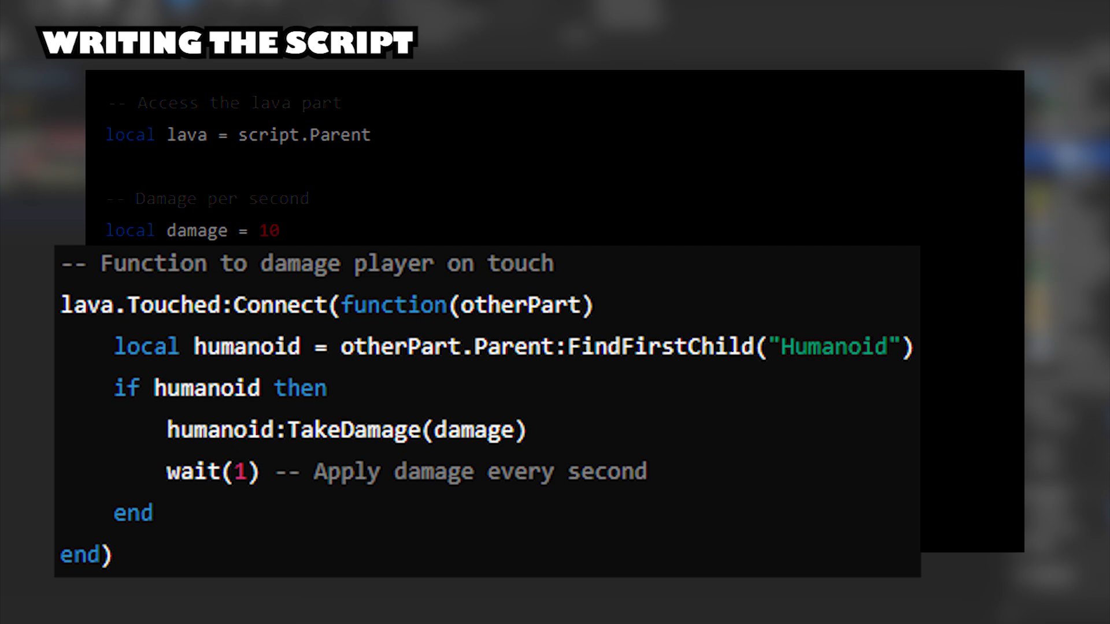
Step: Select the script line to complete the Lava Touched/TakeDamage handler
{"action": "triple_click", "coordinate": [326, 305]}
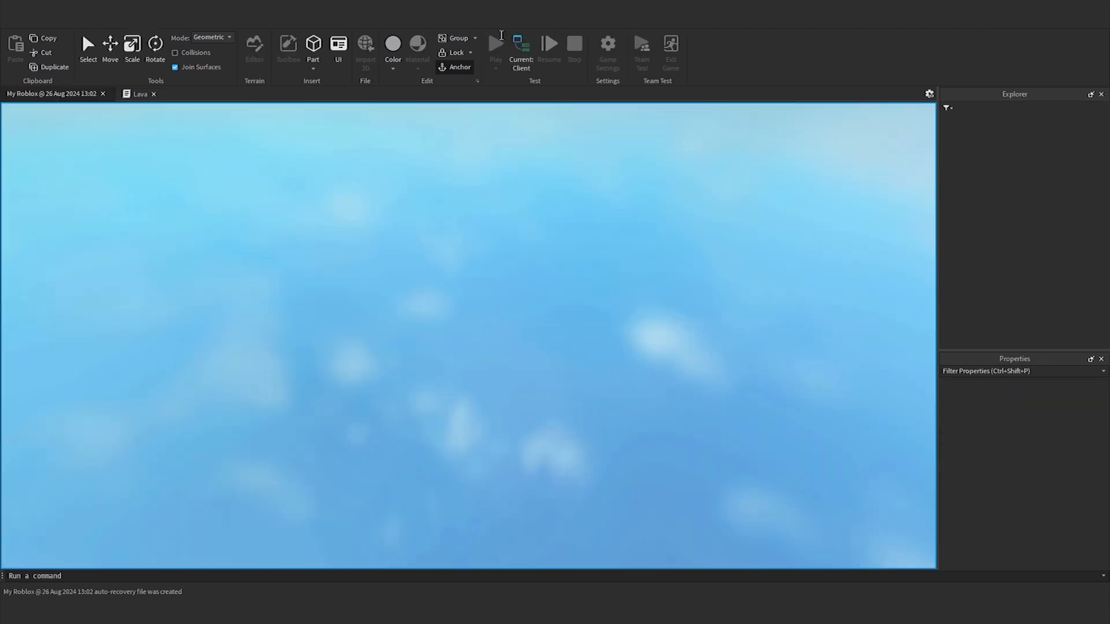
Step: Start a Play test of the place from the toolbar
{"action": "left_click", "coordinate": [496, 45]}
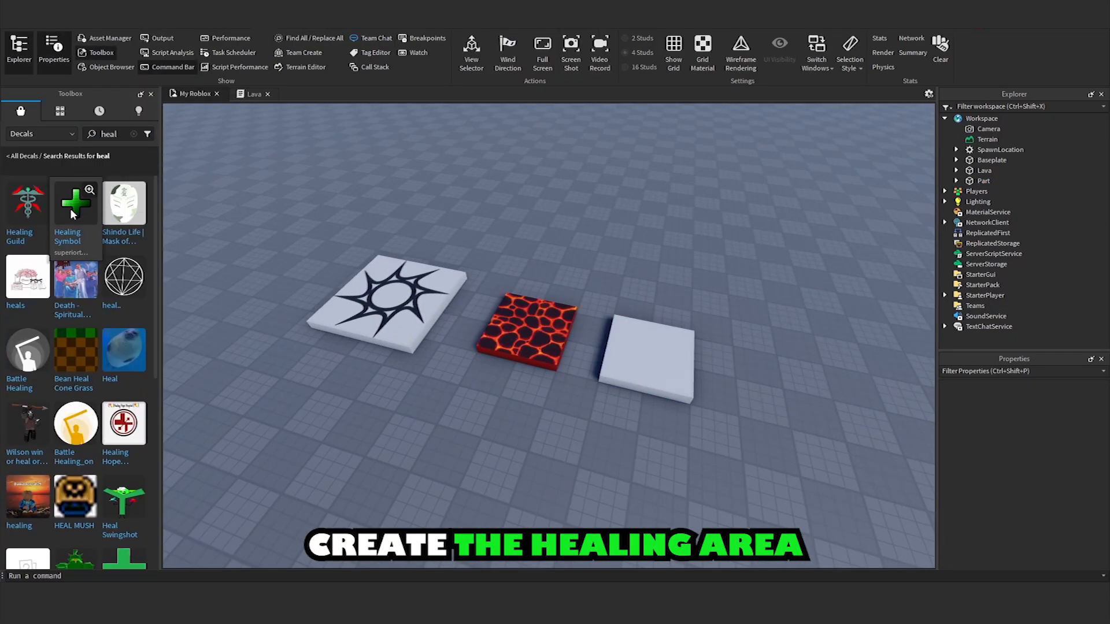
Step: Apply the green Healing Symbol decal to the Heal part and start a playtest
{"action": "left_click", "coordinate": [74, 206]}
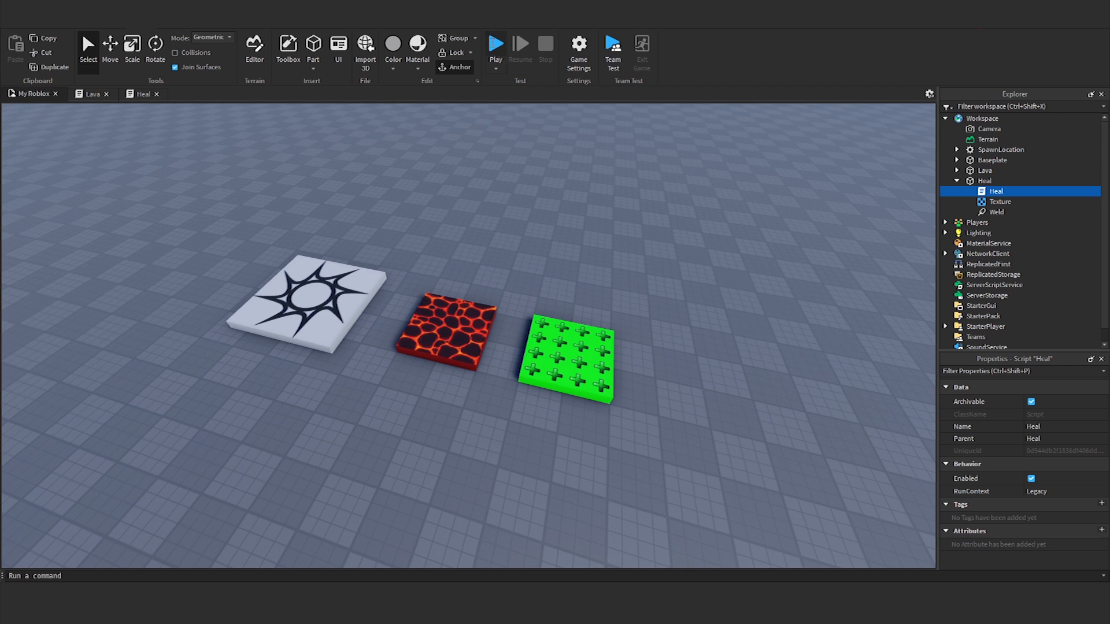
{"action": "left_click", "coordinate": [497, 44]}
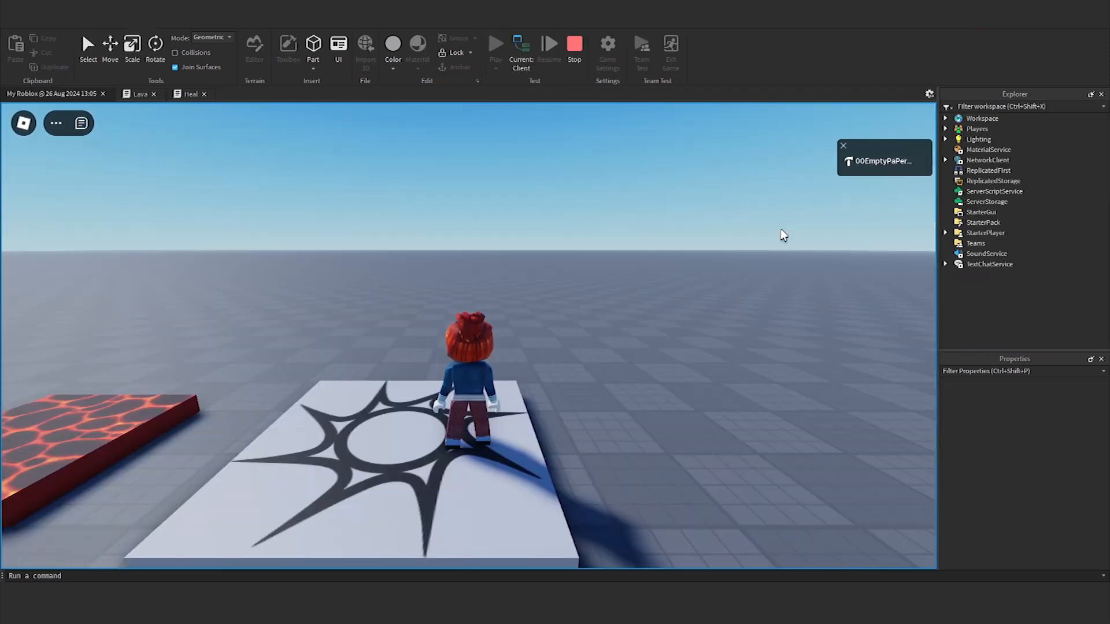